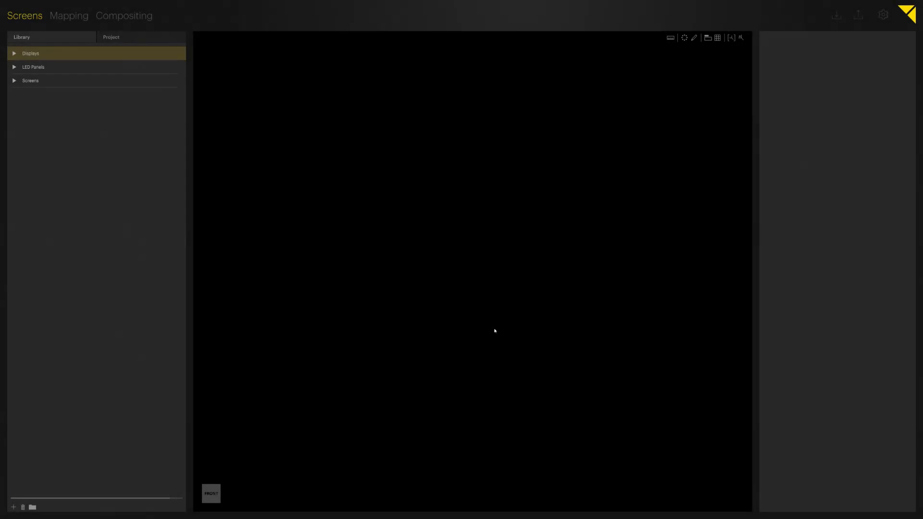
pyautogui.moveTo(280, 192)
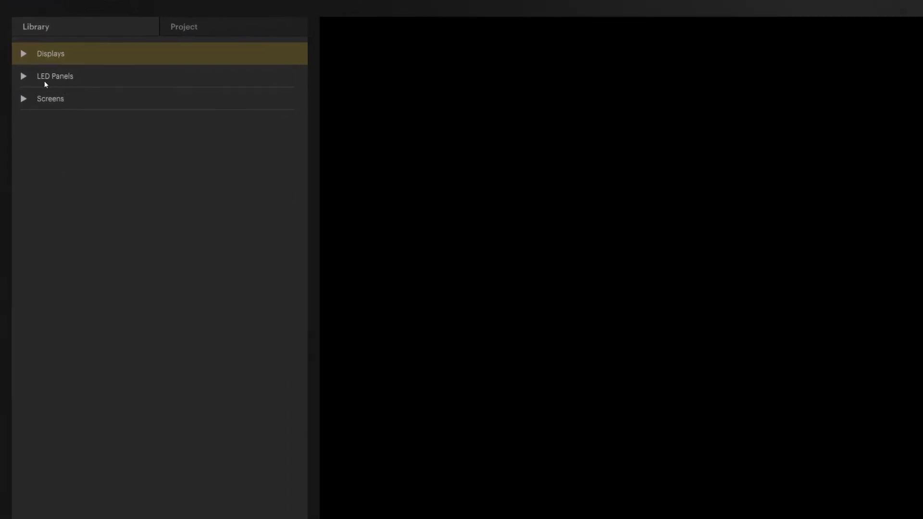
# Expand the LED Panels category, then the ROE manufacturer folder to list its models
pyautogui.click(23, 76)
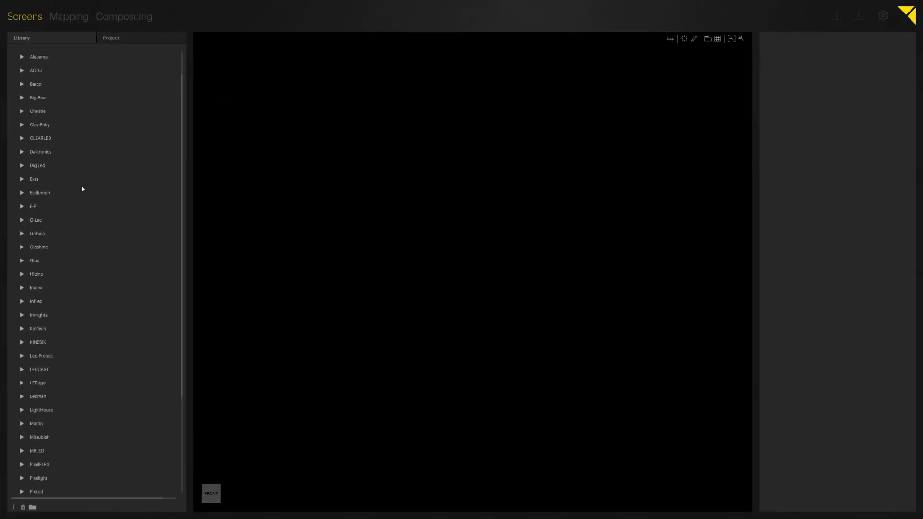
pyautogui.scroll(-3)
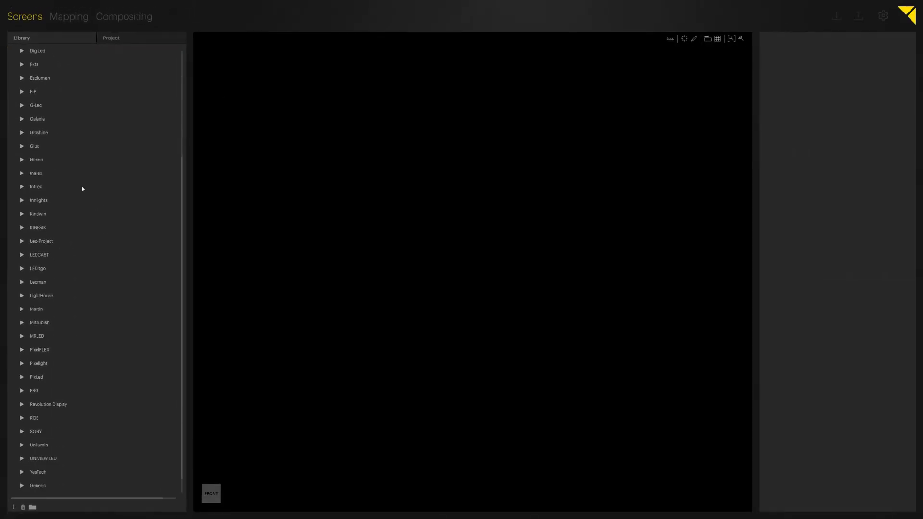
pyautogui.scroll(-3)
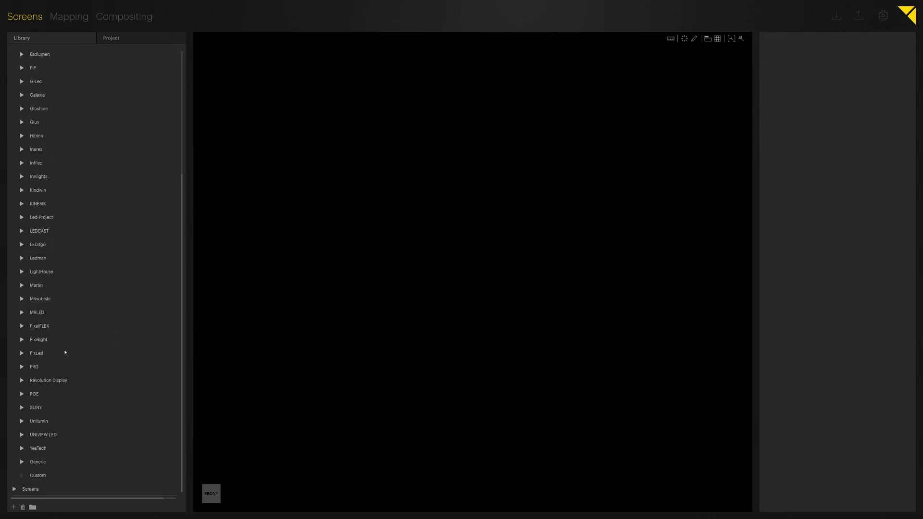
pyautogui.click(34, 393)
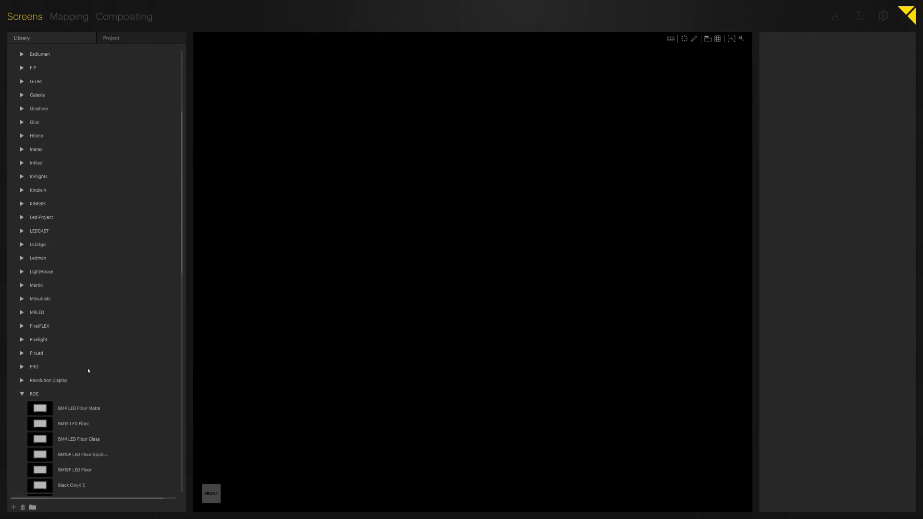
pyautogui.scroll(-3)
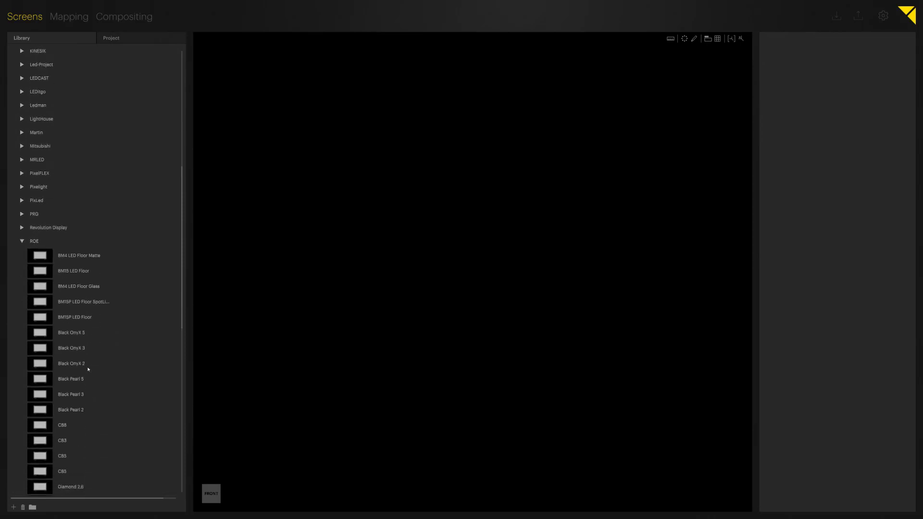
pyautogui.scroll(-3)
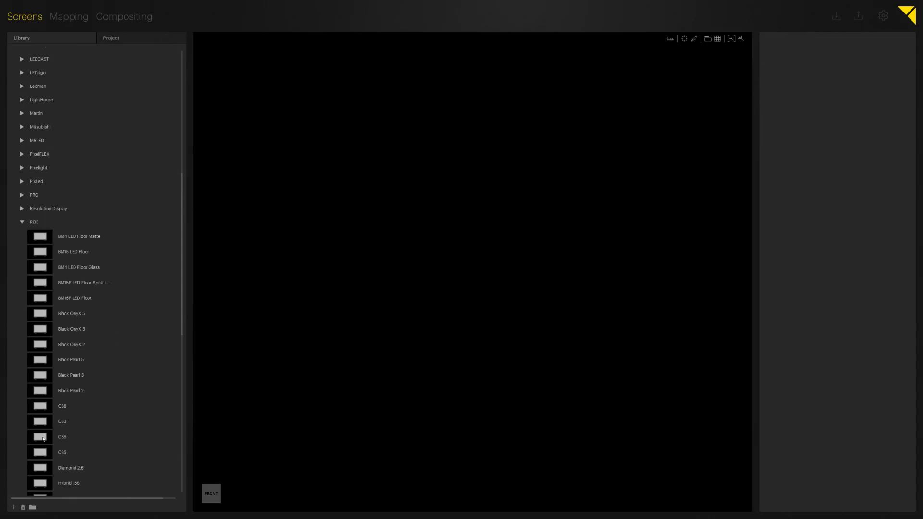
# Load the CB5 panel from the ROE folder onto the stage with its properties shown
pyautogui.click(62, 436)
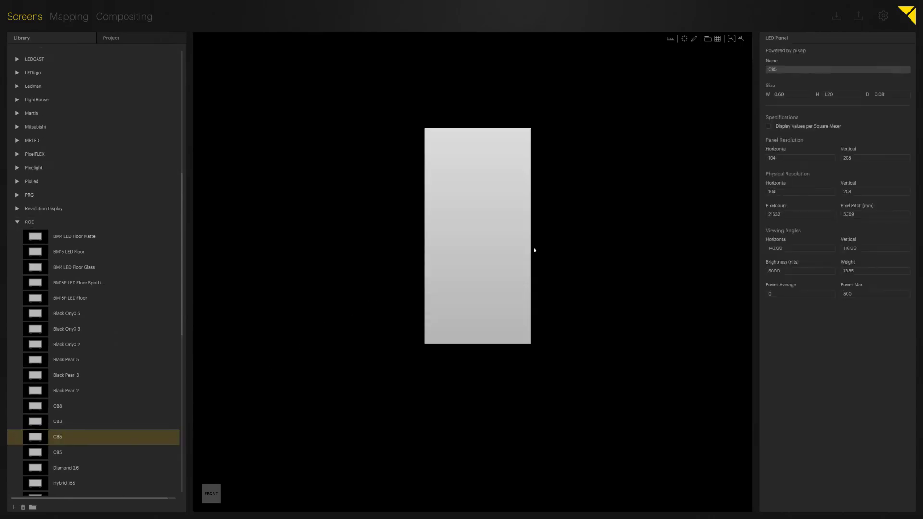
pyautogui.moveTo(541, 243)
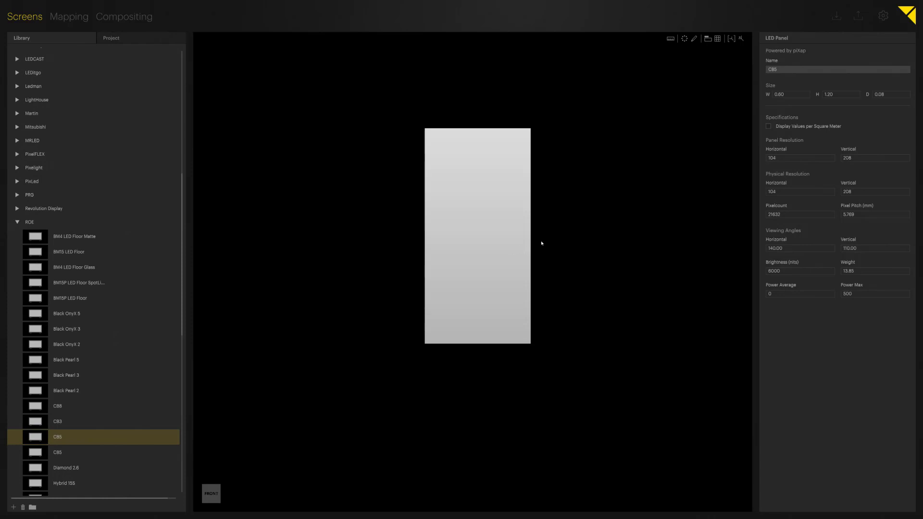
pyautogui.moveTo(480, 235)
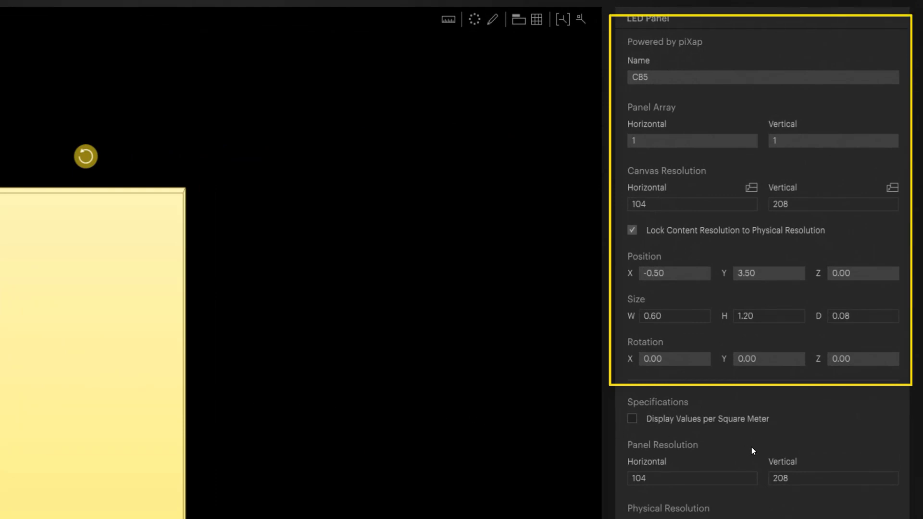
pyautogui.moveTo(680, 208)
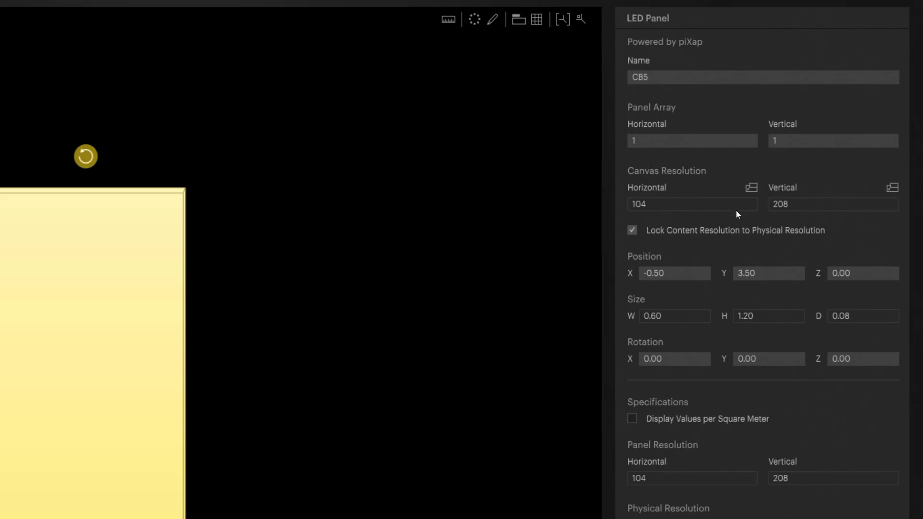
pyautogui.moveTo(723, 386)
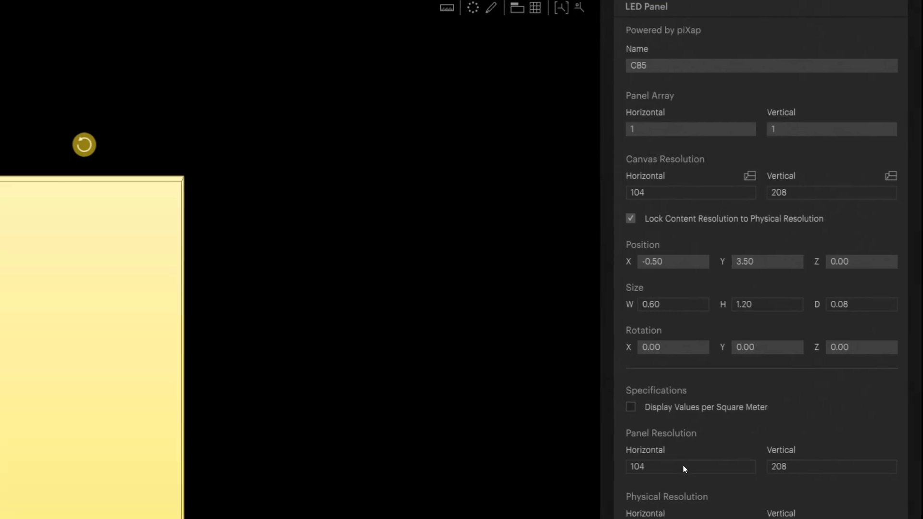
pyautogui.scroll(-3)
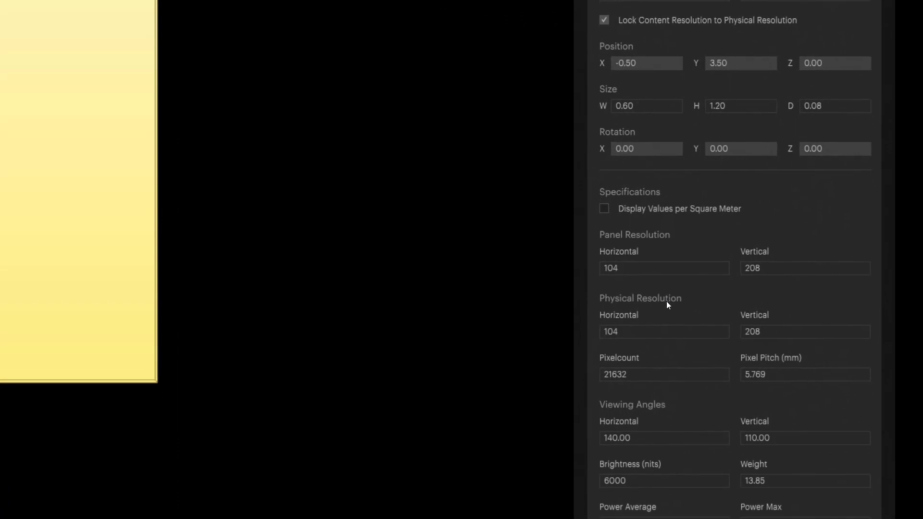
pyautogui.moveTo(766, 349)
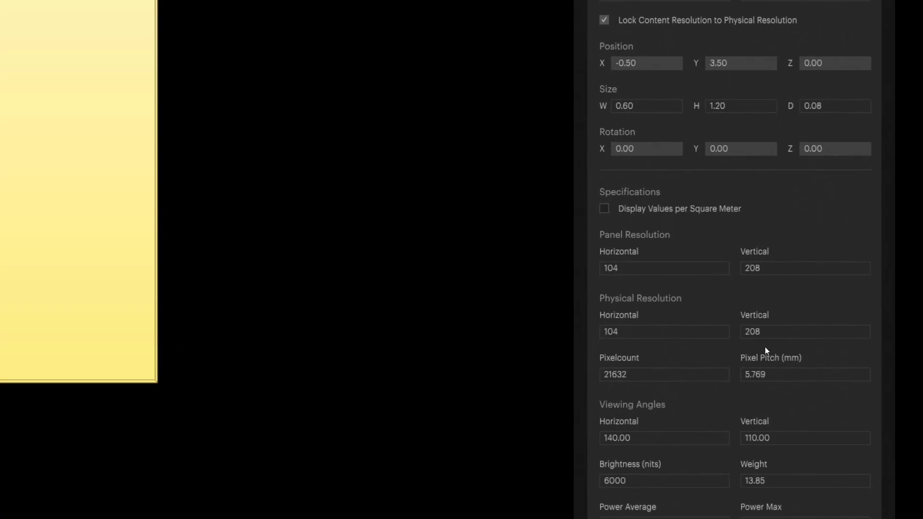
pyautogui.moveTo(766, 376)
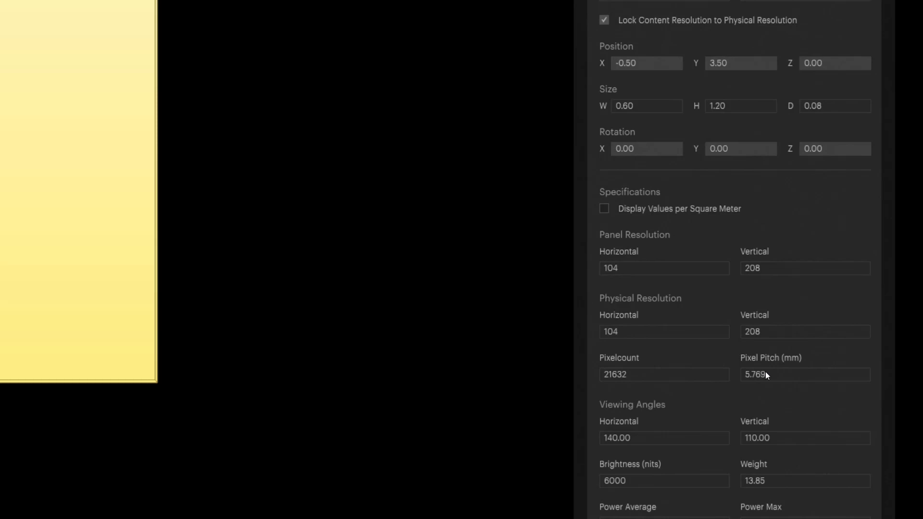
pyautogui.moveTo(770, 409)
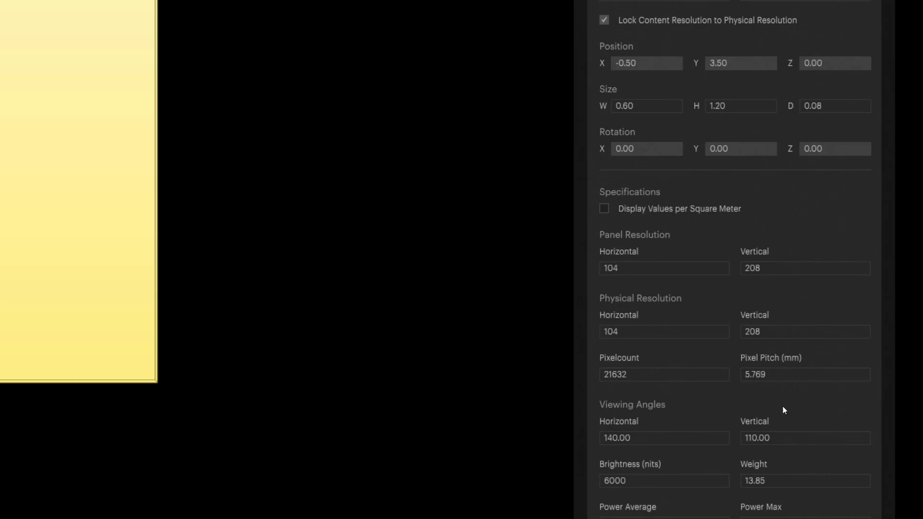
pyautogui.moveTo(778, 421)
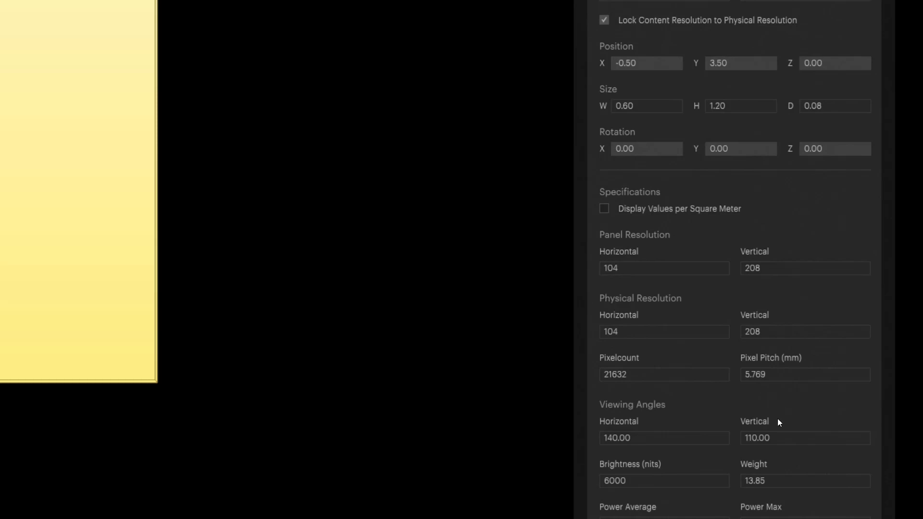
pyautogui.scroll(-3)
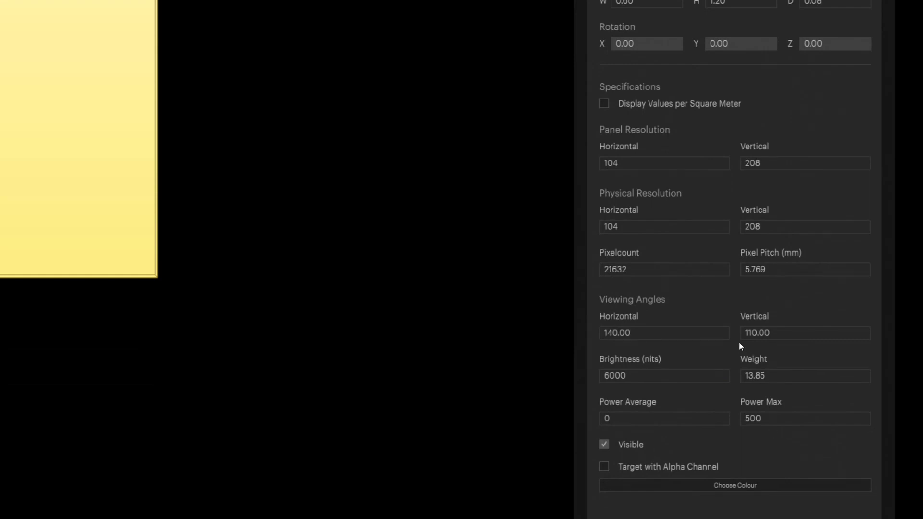
pyautogui.moveTo(644, 134)
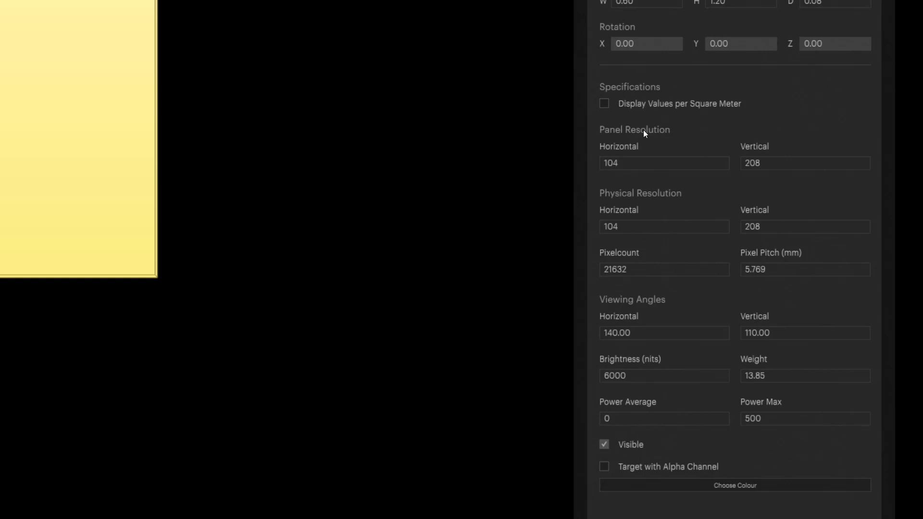
pyautogui.scroll(3)
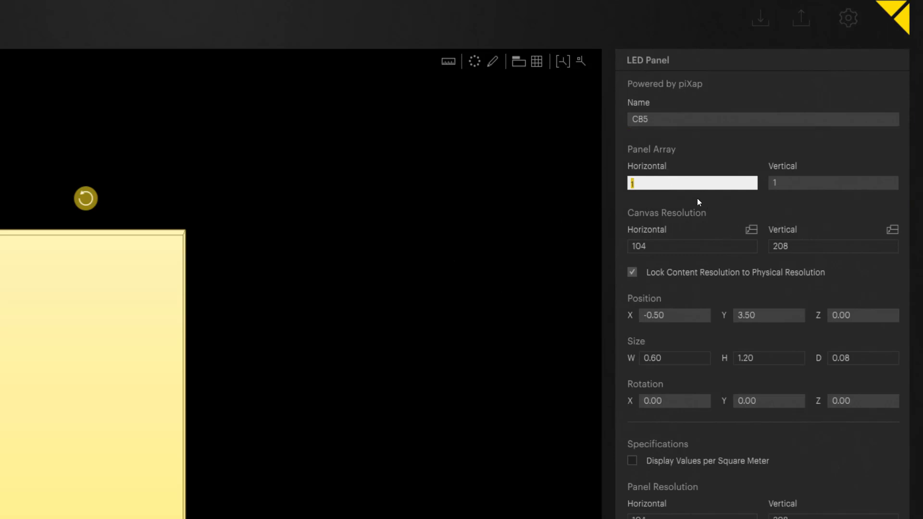
# Set the CB5 panel array to 5 horizontal by 2 vertical
pyautogui.write('5')
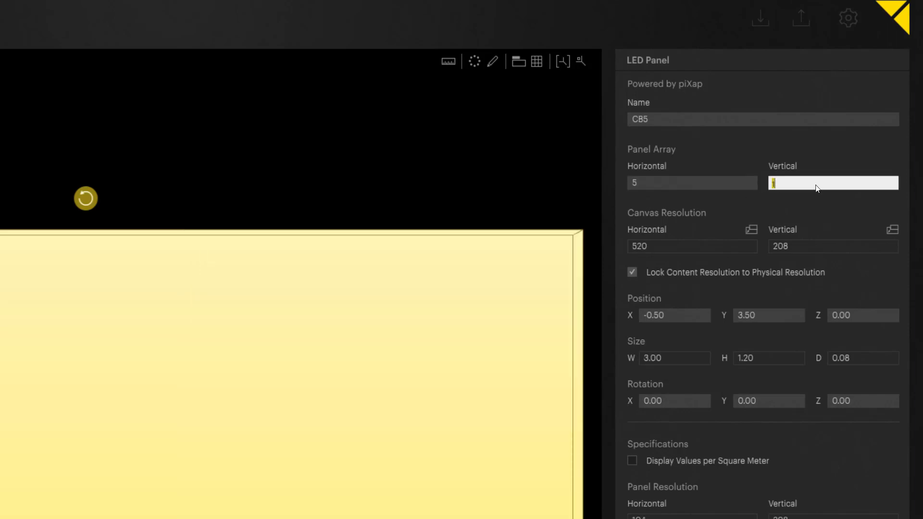
pyautogui.write('2')
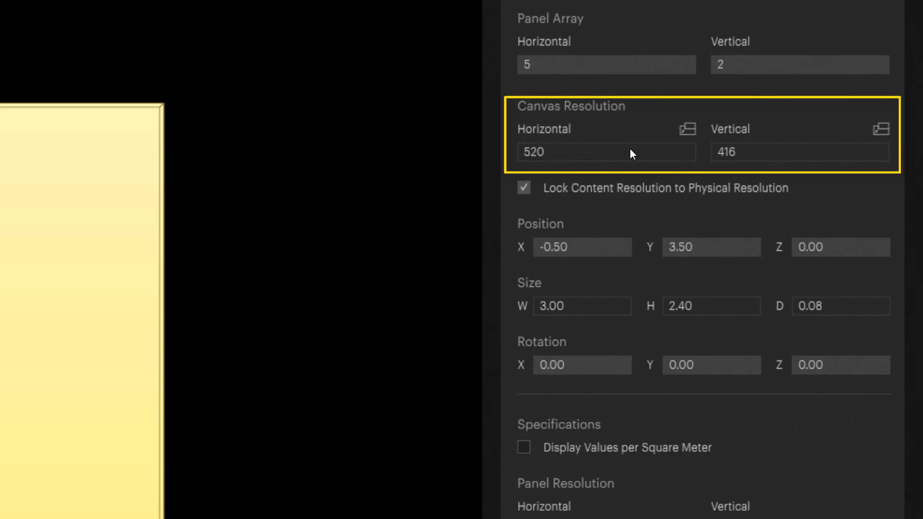
pyautogui.moveTo(676, 183)
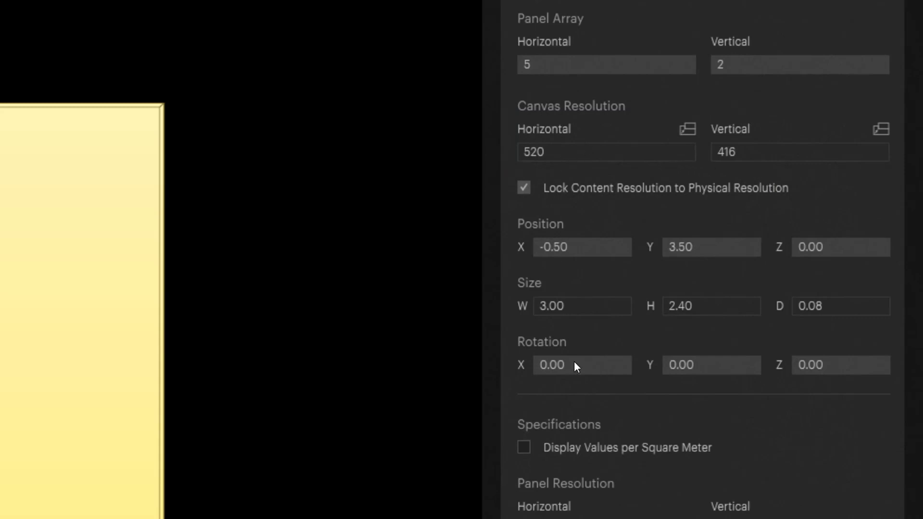
pyautogui.moveTo(628, 481)
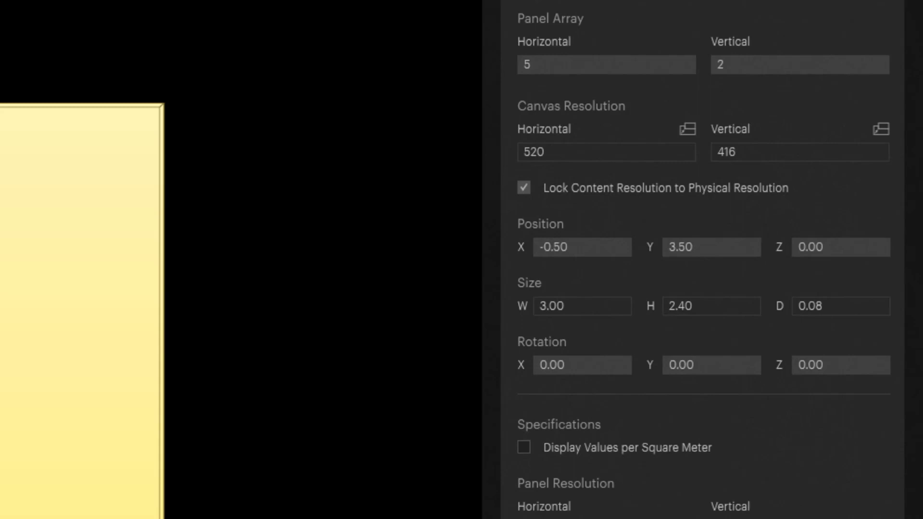
pyautogui.scroll(-3)
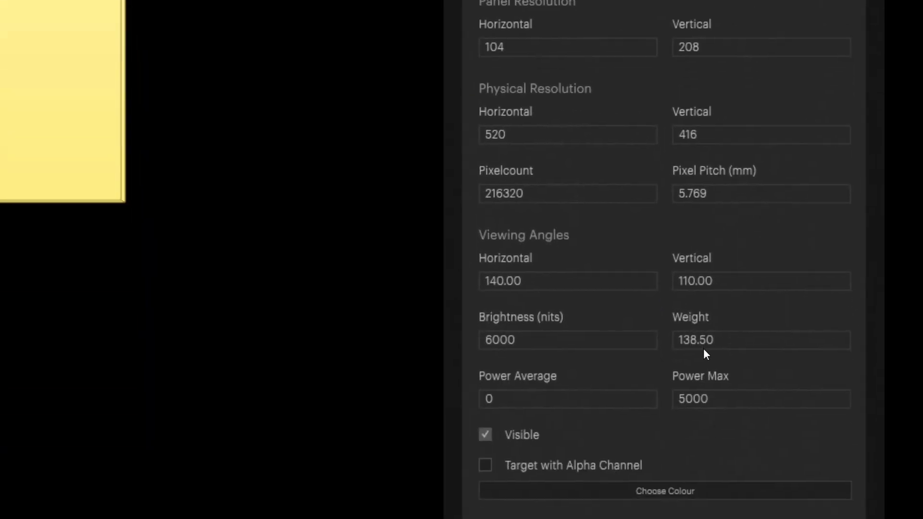
pyautogui.moveTo(685, 393)
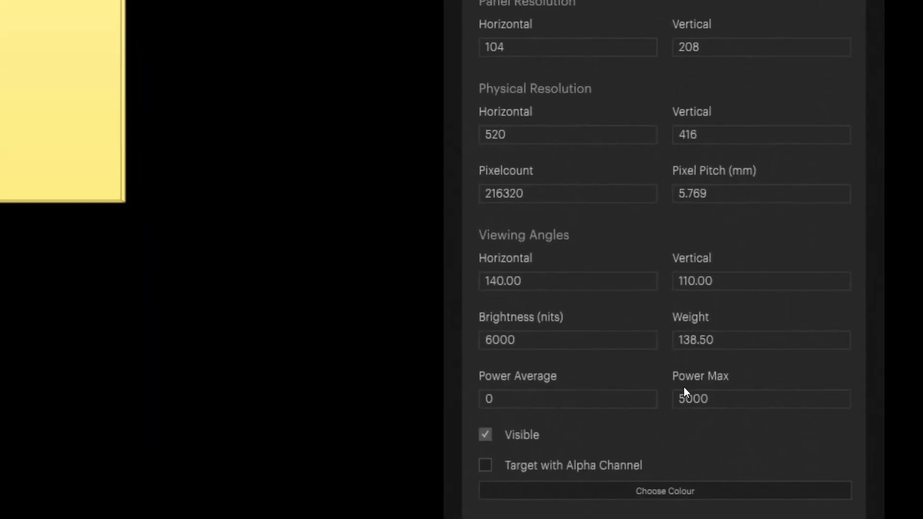
pyautogui.moveTo(731, 399)
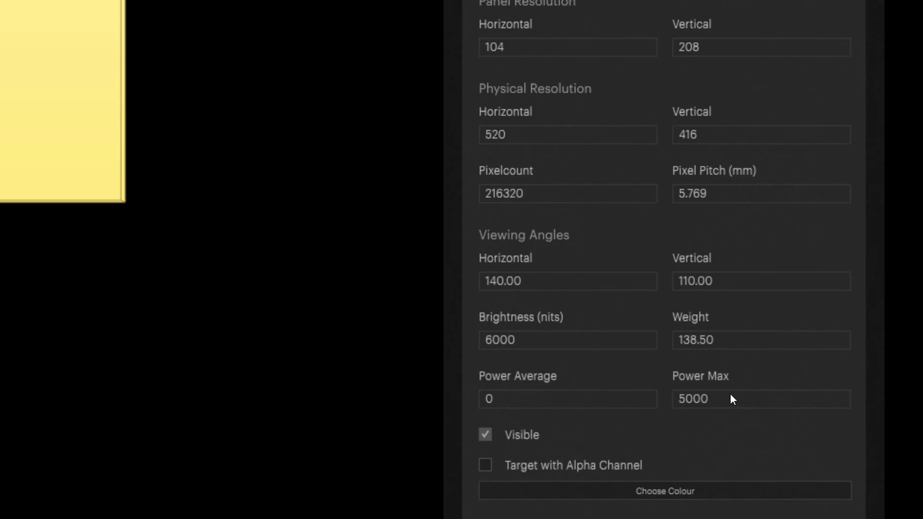
pyautogui.moveTo(668, 11)
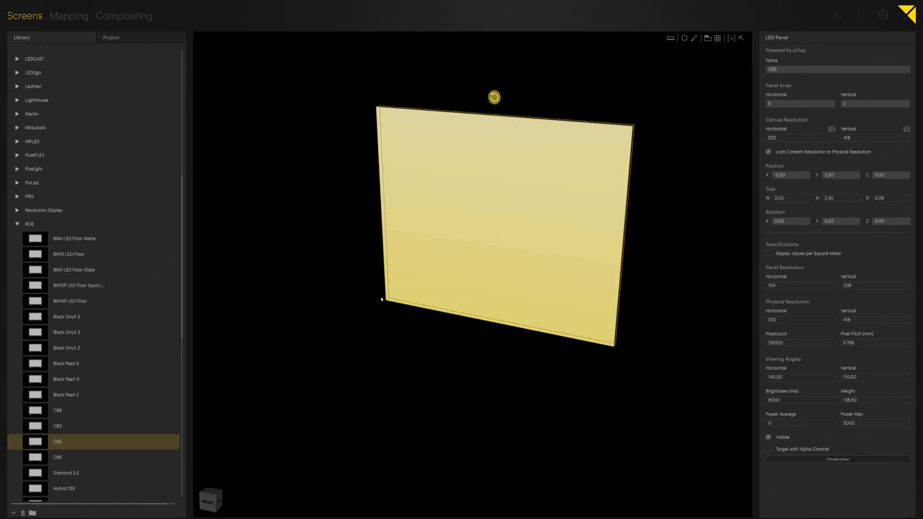
pyautogui.moveTo(526, 219)
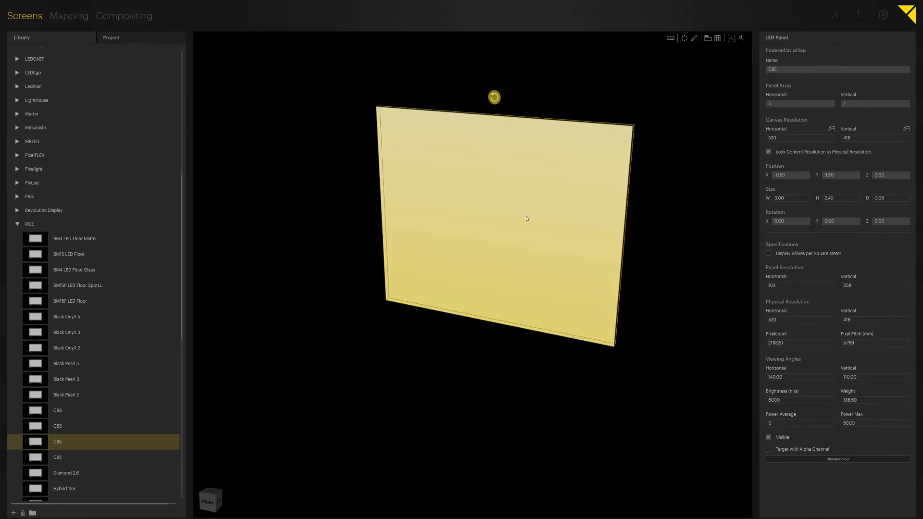
# Rename the CB5 panel array to 'LED Panel' in the Name field
pyautogui.doubleClick(837, 69)
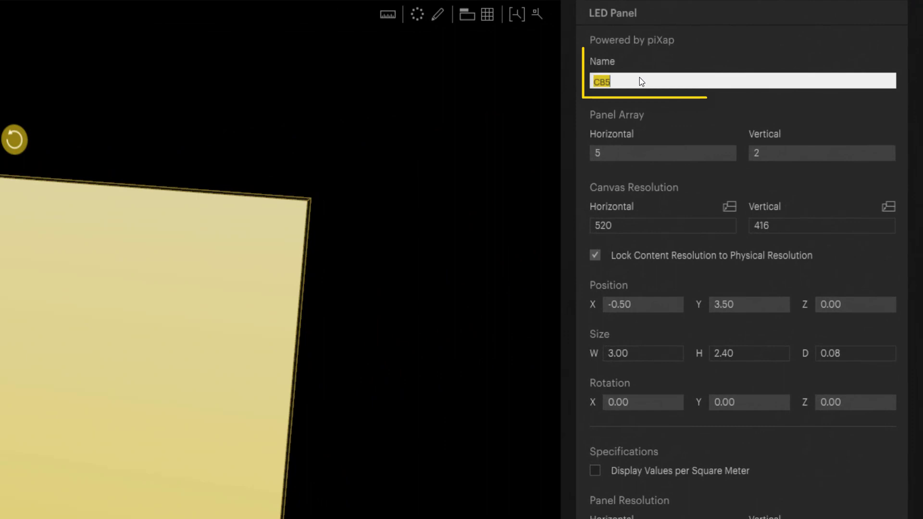
pyautogui.write('LED')
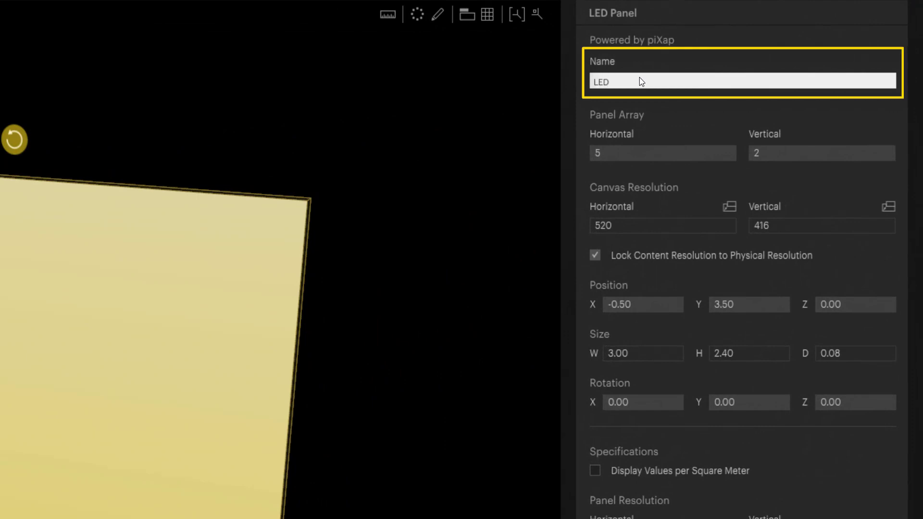
pyautogui.write('Panel')
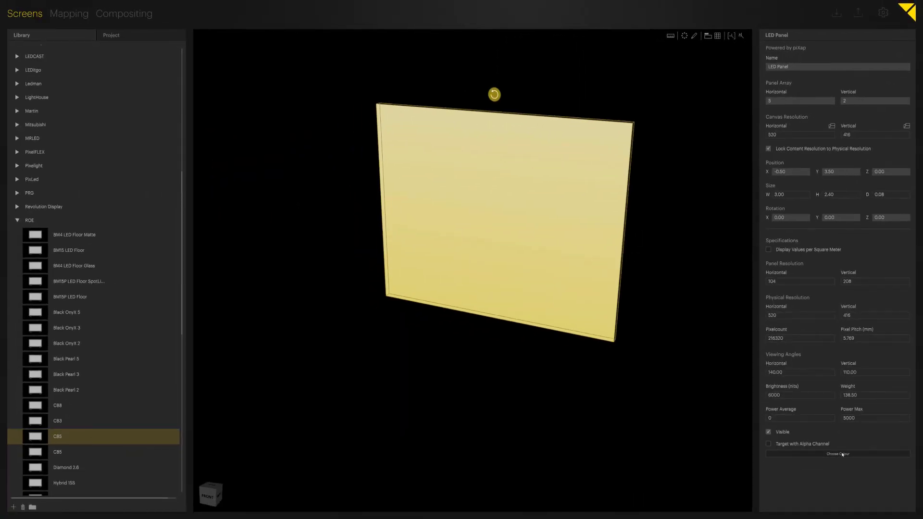
# Toggle Display Values per Square Meter on and off, then collapse the ROE folder
pyautogui.click(836, 452)
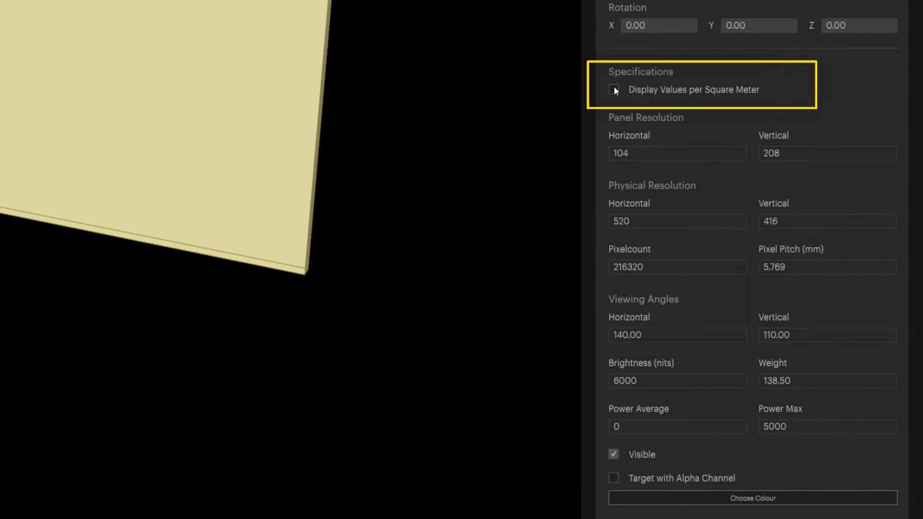
pyautogui.click(613, 90)
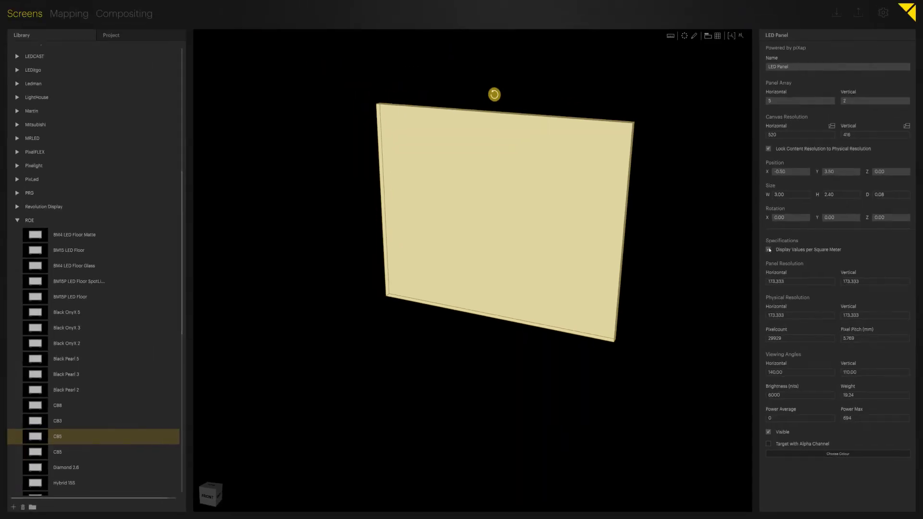
pyautogui.click(768, 250)
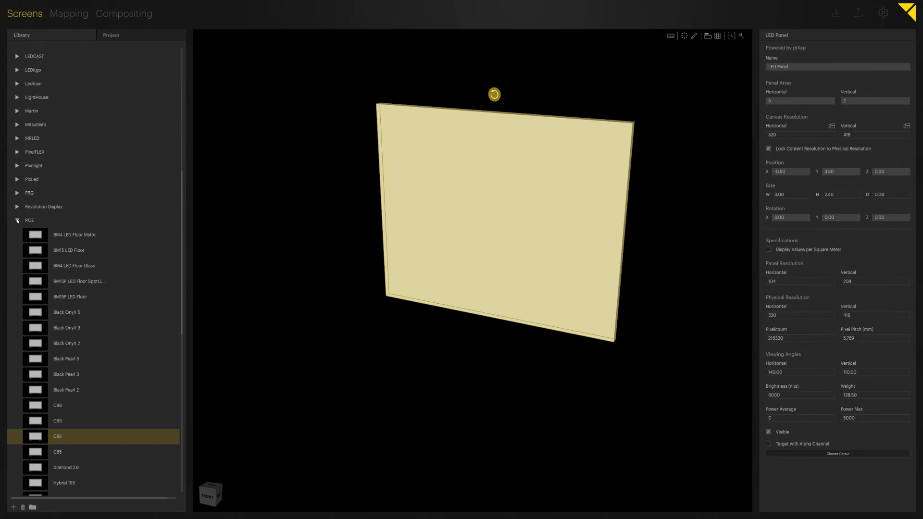
pyautogui.click(17, 220)
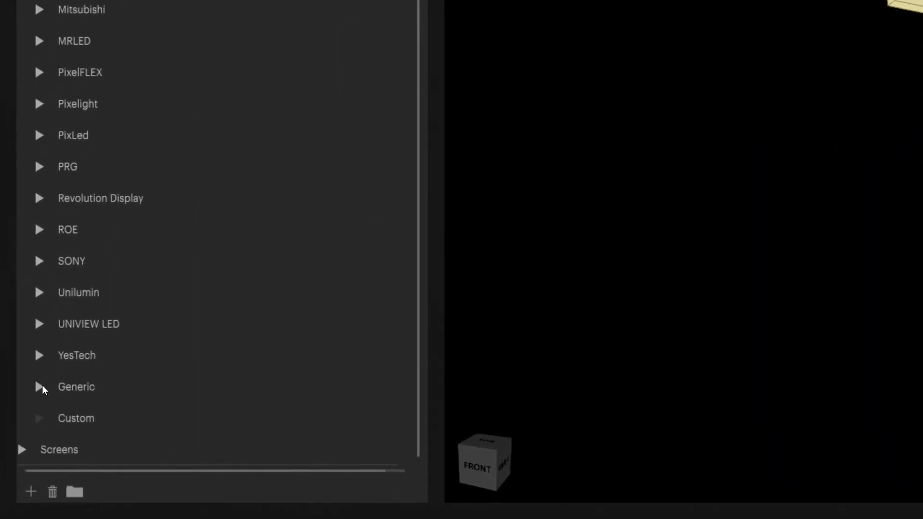
# Place a Generic LED Panel in the scene and size it 0.20 wide, 0.40 high, 0.05 deep
pyautogui.click(39, 387)
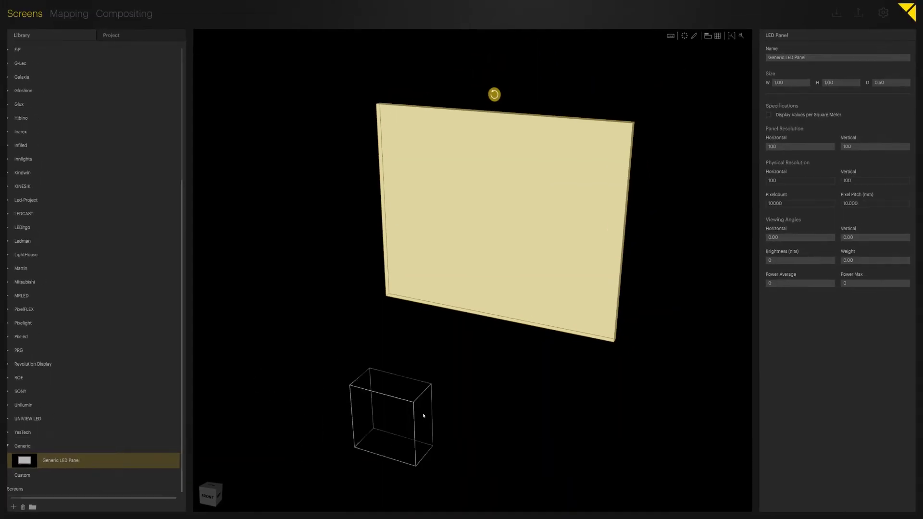
pyautogui.click(391, 416)
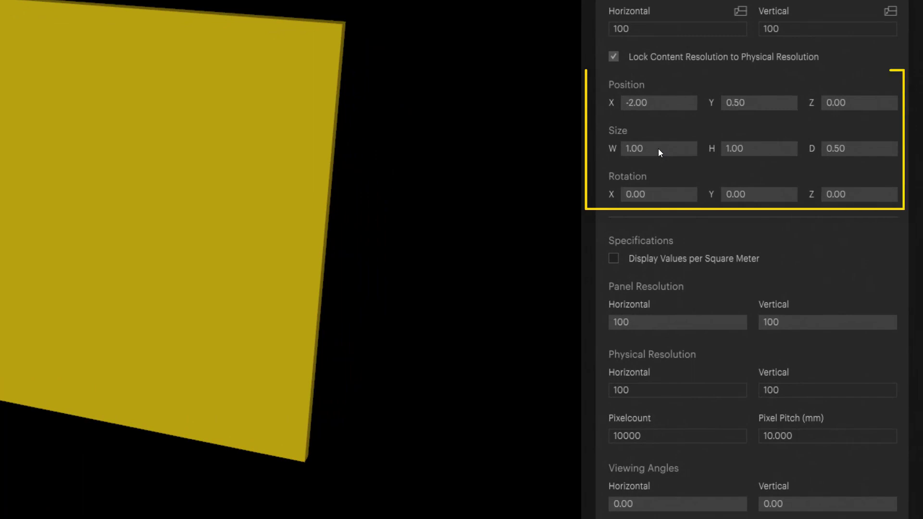
pyautogui.doubleClick(658, 148)
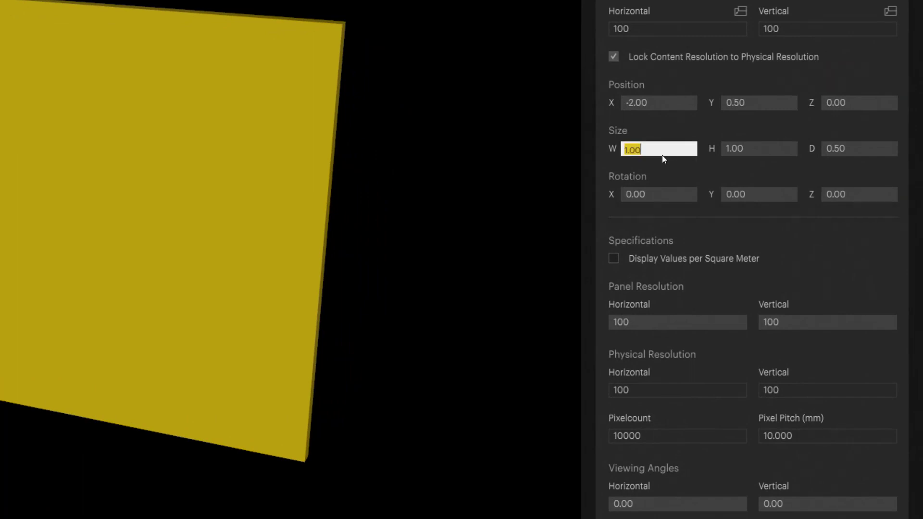
pyautogui.write('0.20')
pyautogui.click(758, 149)
pyautogui.write('0.4')
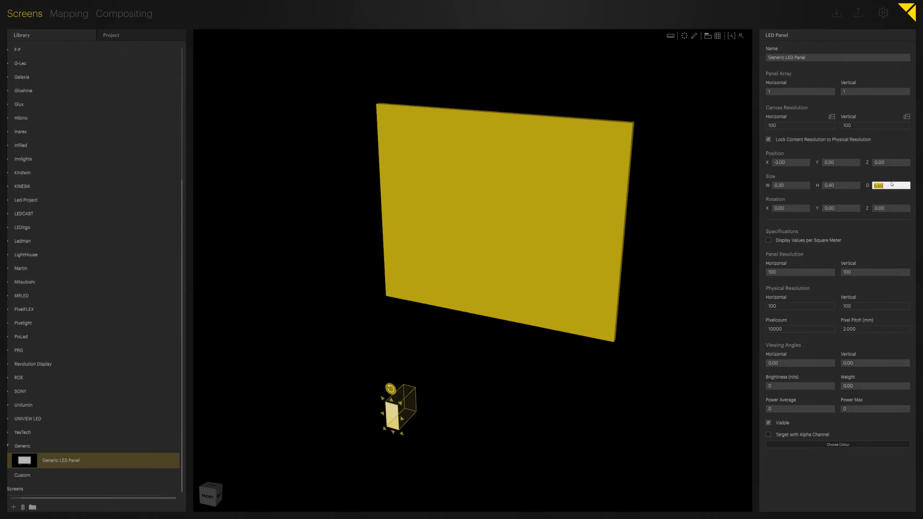
pyautogui.write('0.05')
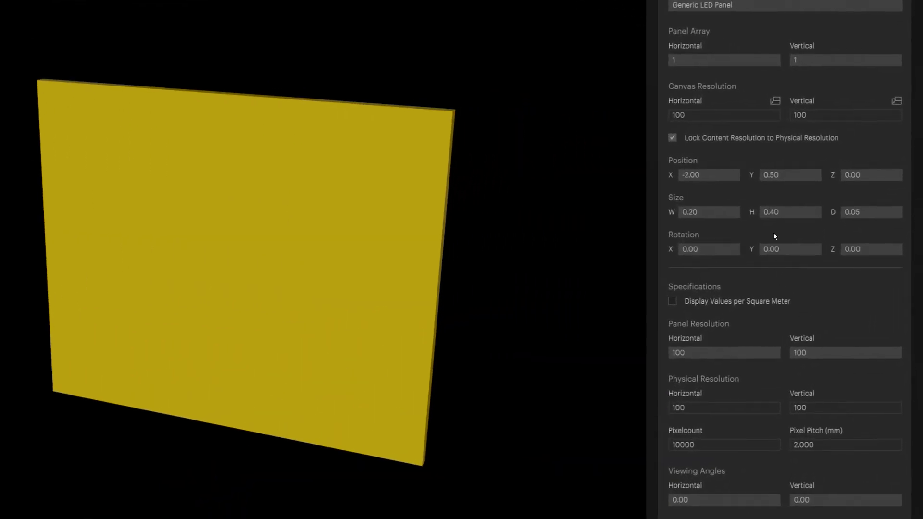
pyautogui.moveTo(741, 238)
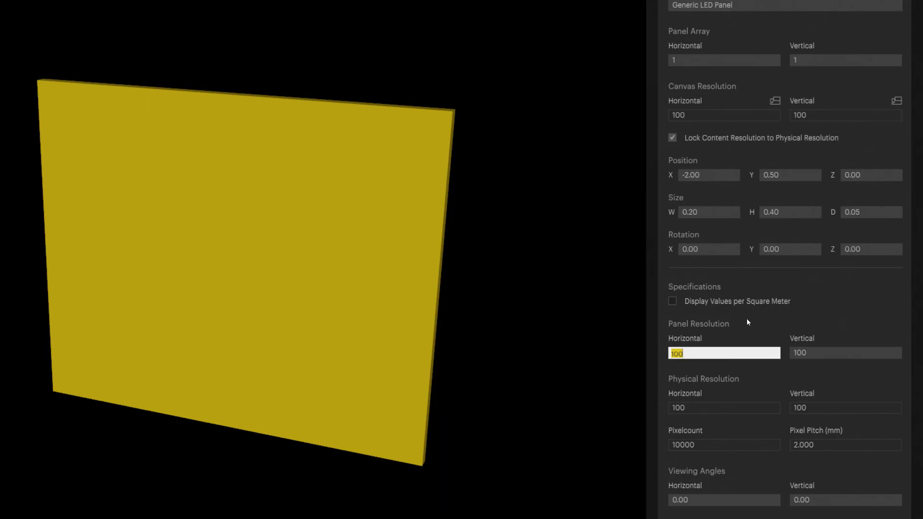
# Set the generic panel resolution to 20×40 and its horizontal array count to 5
pyautogui.write('20')
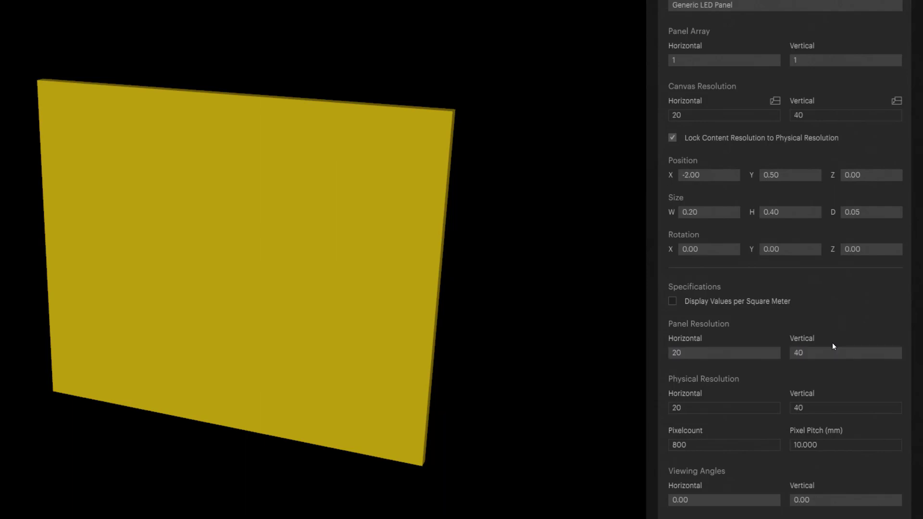
pyautogui.moveTo(785, 179)
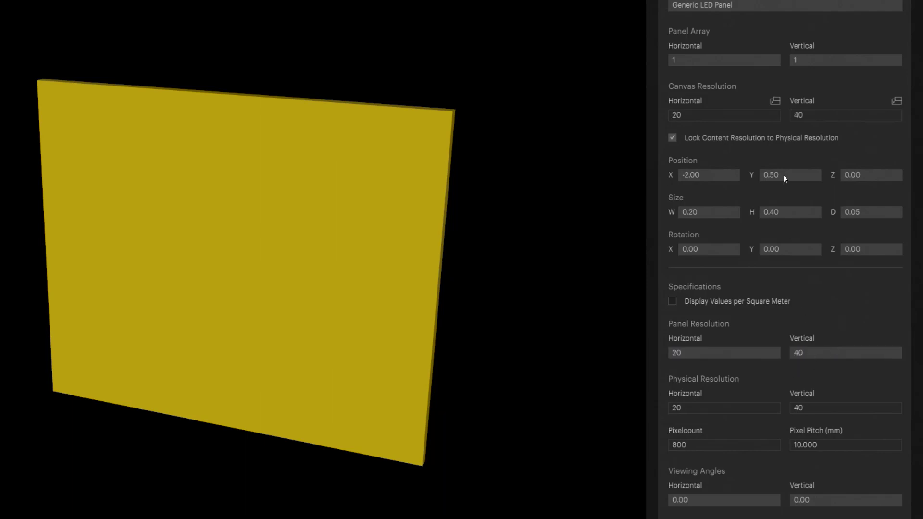
pyautogui.click(723, 59)
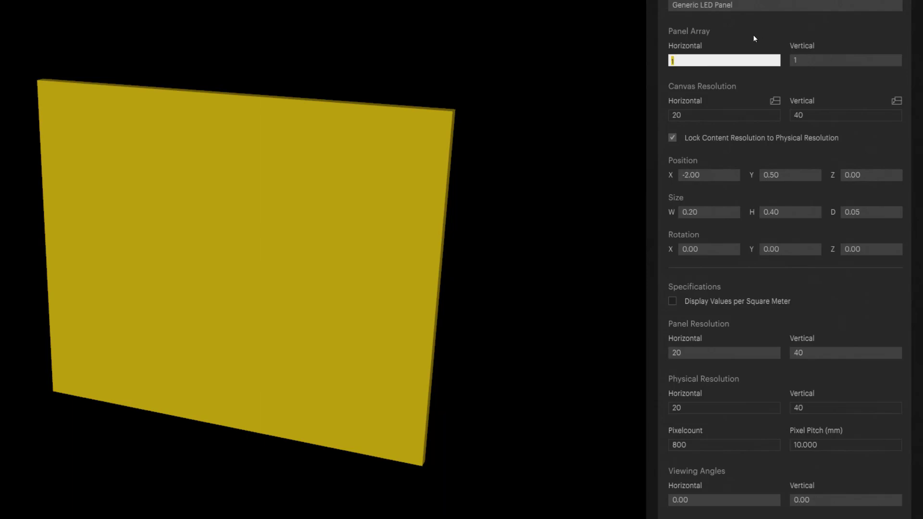
pyautogui.write('5')
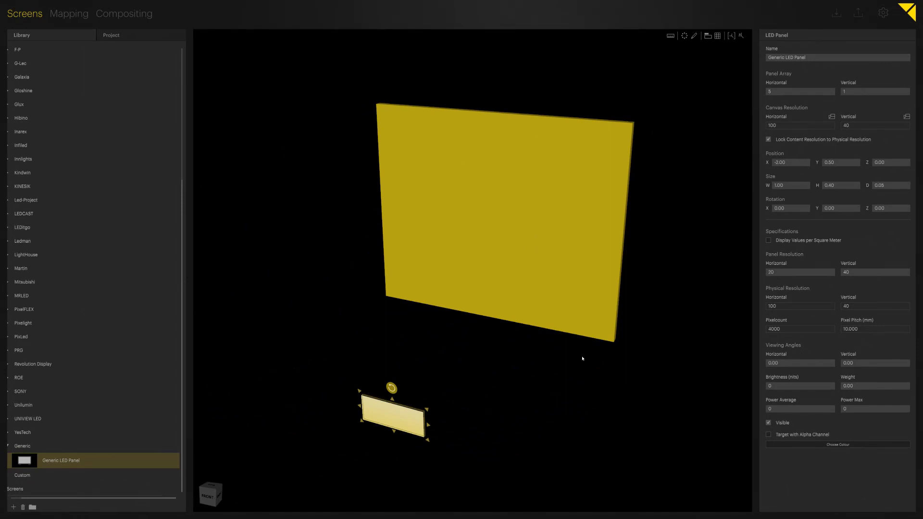
pyautogui.moveTo(502, 406)
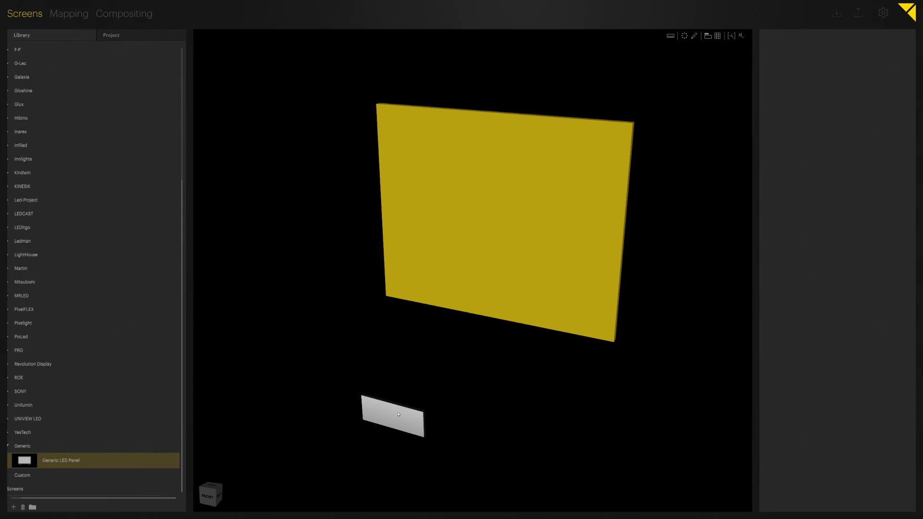
# In the Mapping workspace, select the generic panel array and Output 2 from the Live list
pyautogui.click(391, 415)
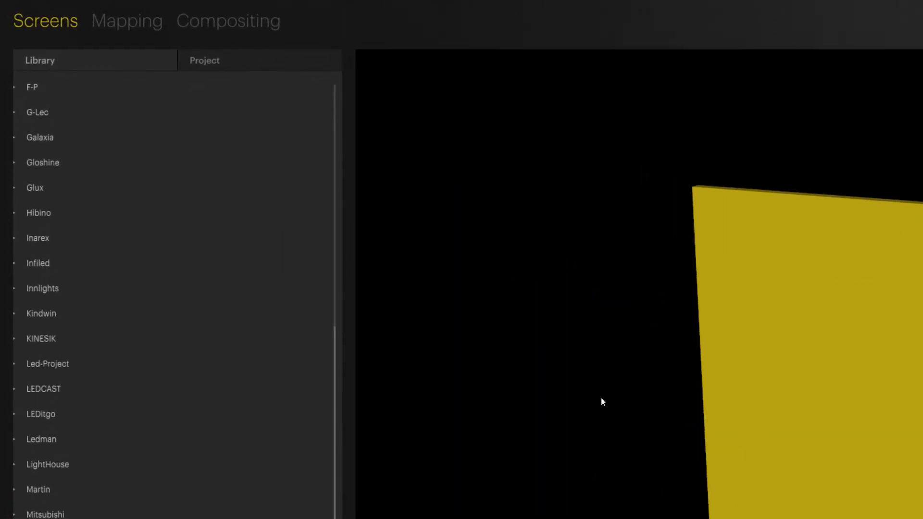
pyautogui.moveTo(140, 27)
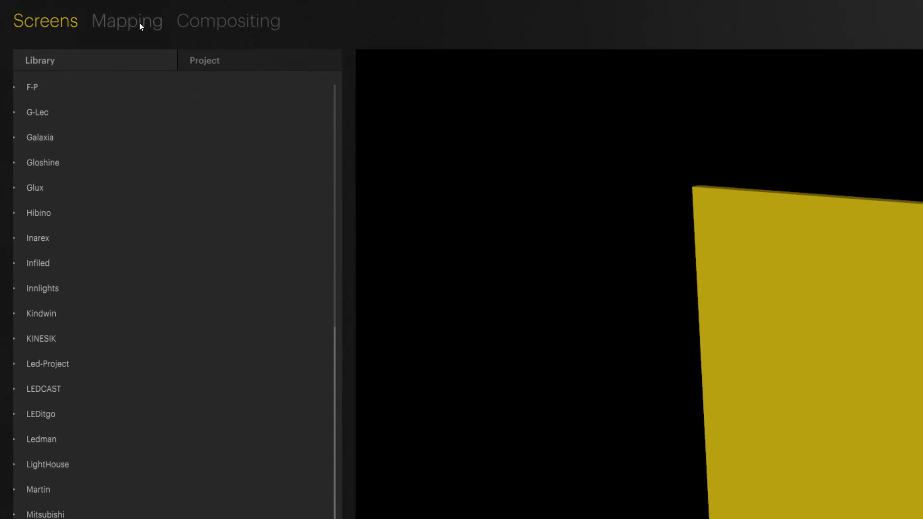
pyautogui.click(127, 21)
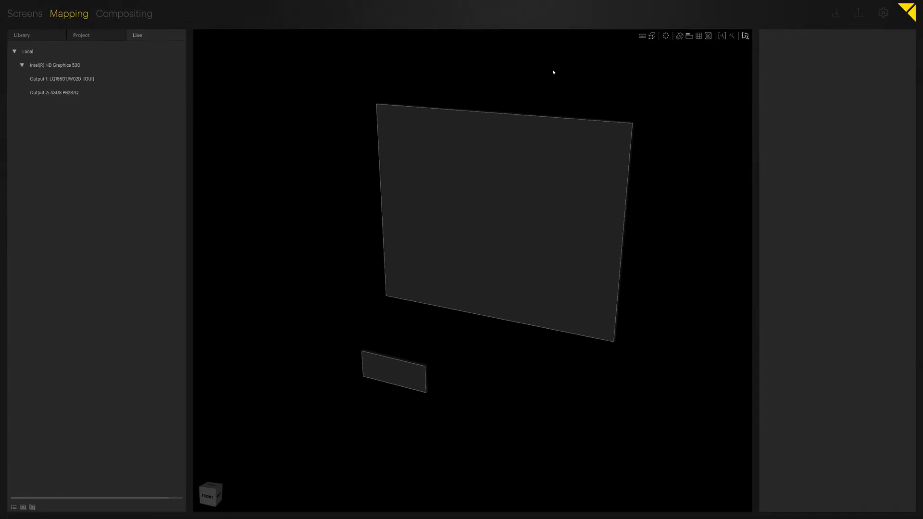
pyautogui.moveTo(744, 37)
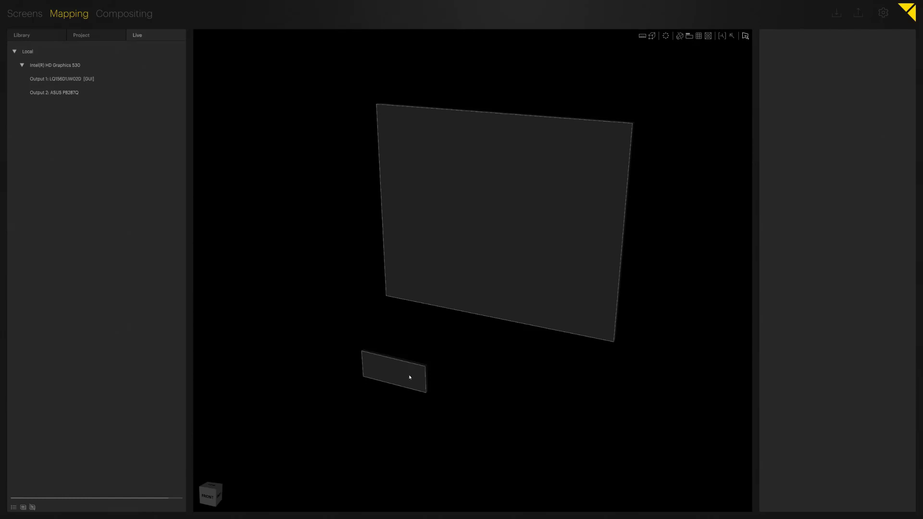
pyautogui.click(393, 371)
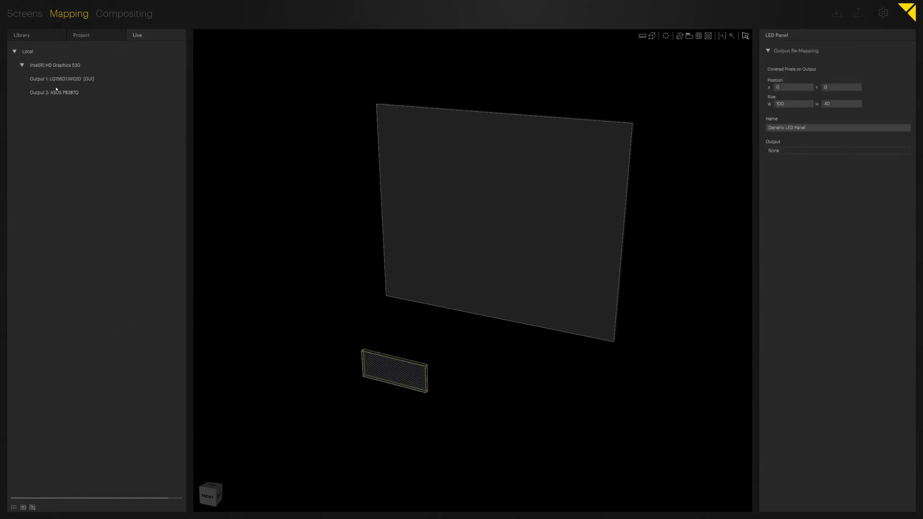
pyautogui.click(54, 92)
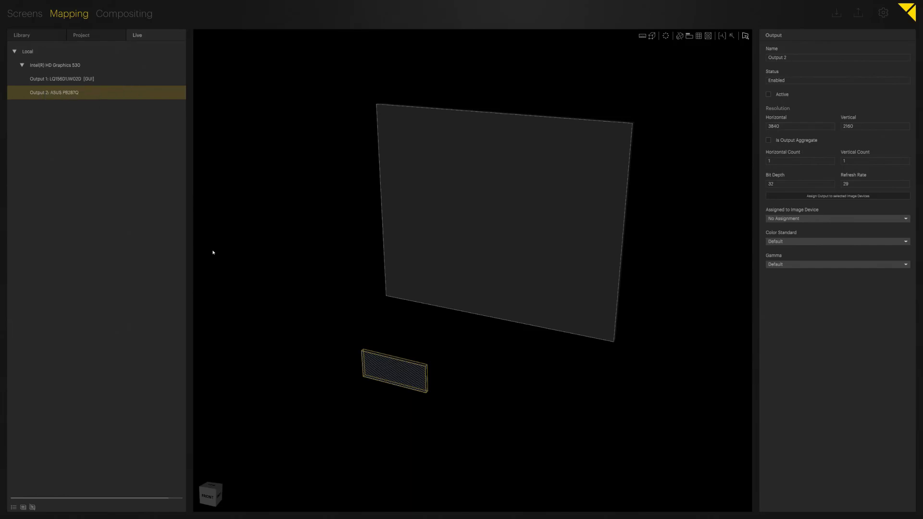
pyautogui.moveTo(427, 354)
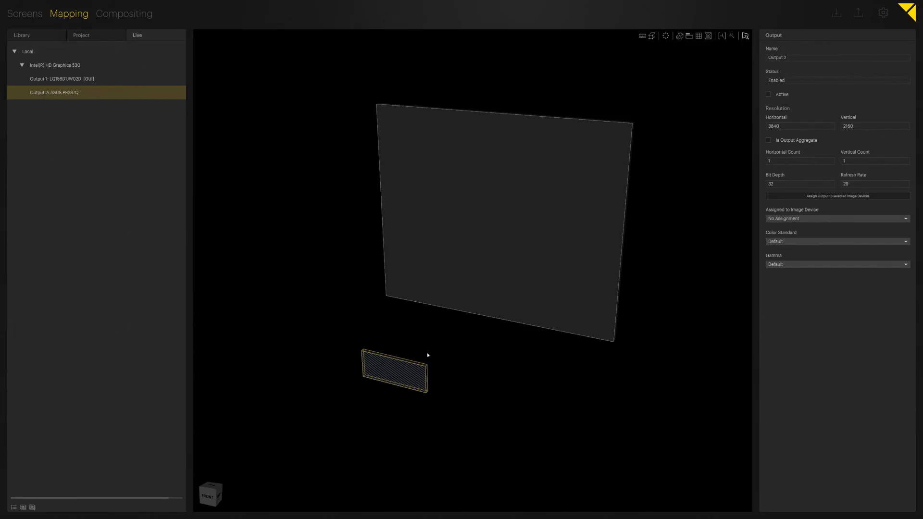